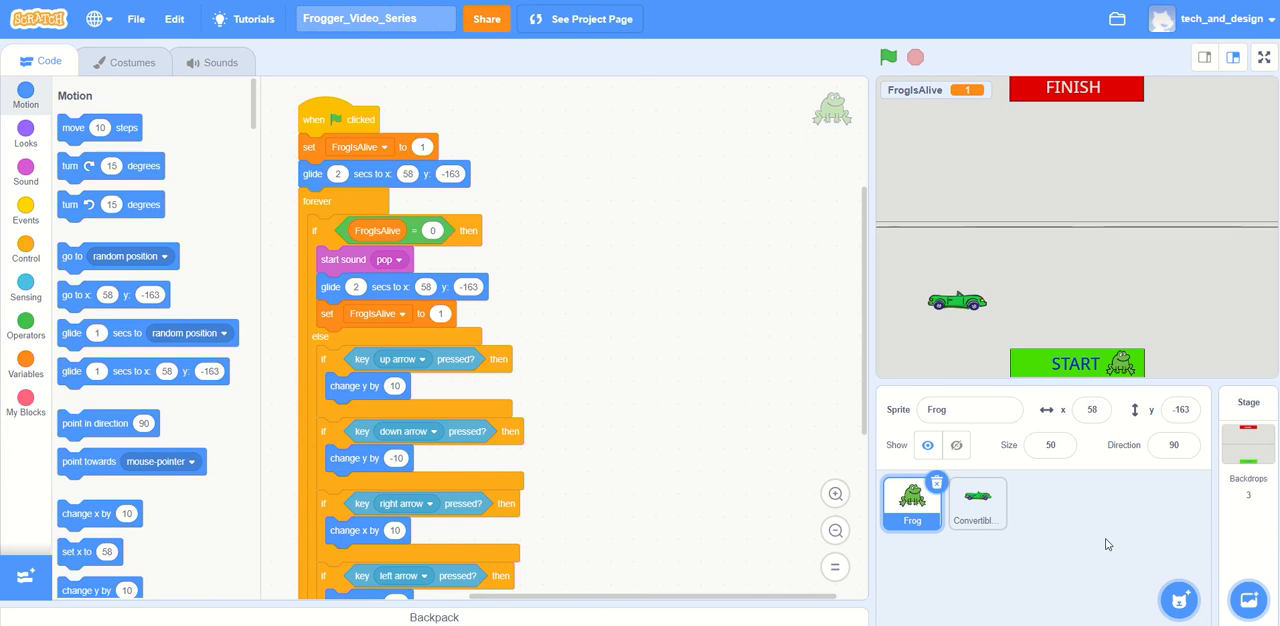
mouse_move(1135, 368)
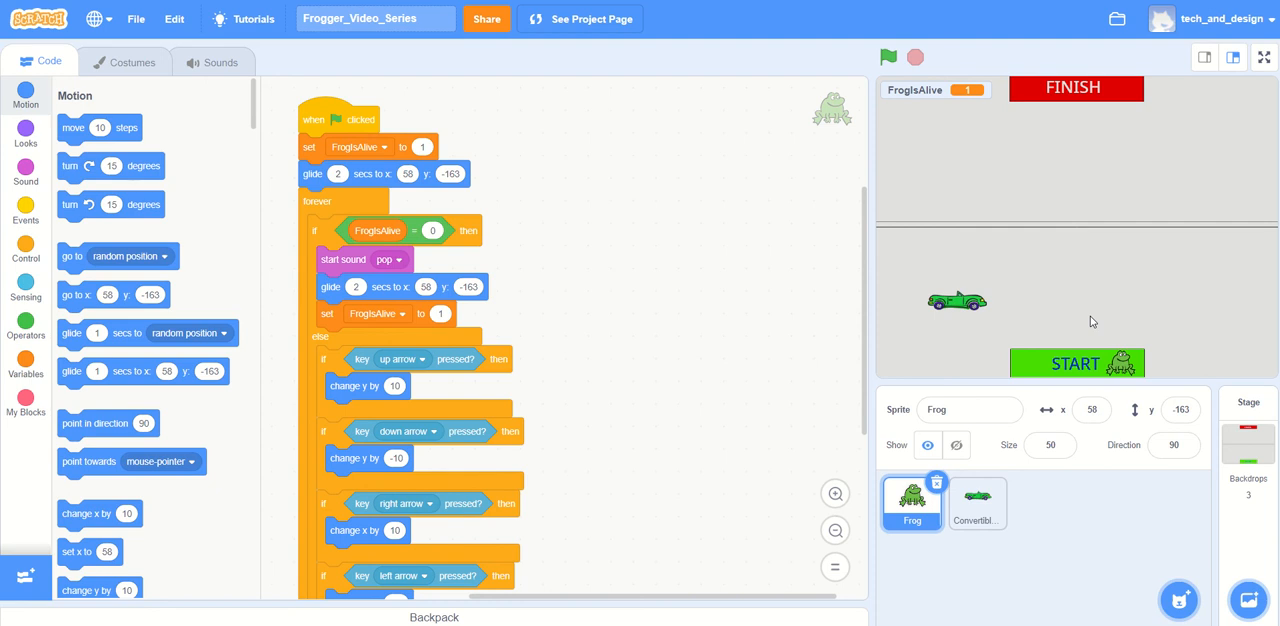
mouse_move(1238, 458)
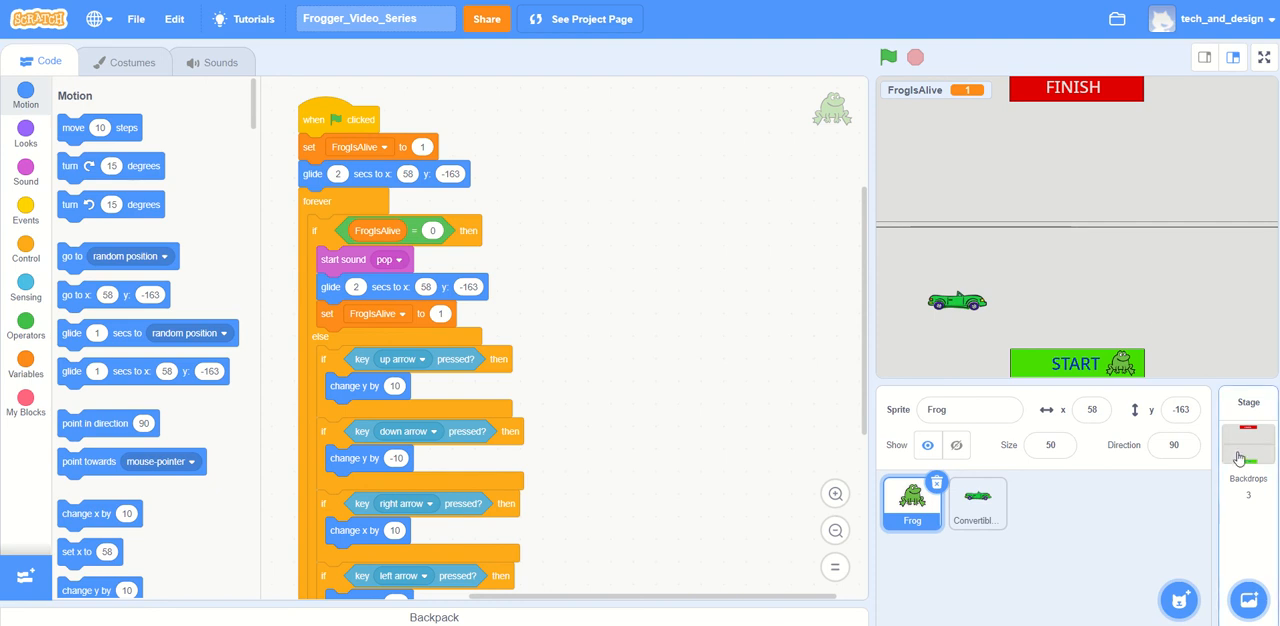
- Select the Stage and open backdrop3 in the backdrop paint editor
left_click(1247, 440)
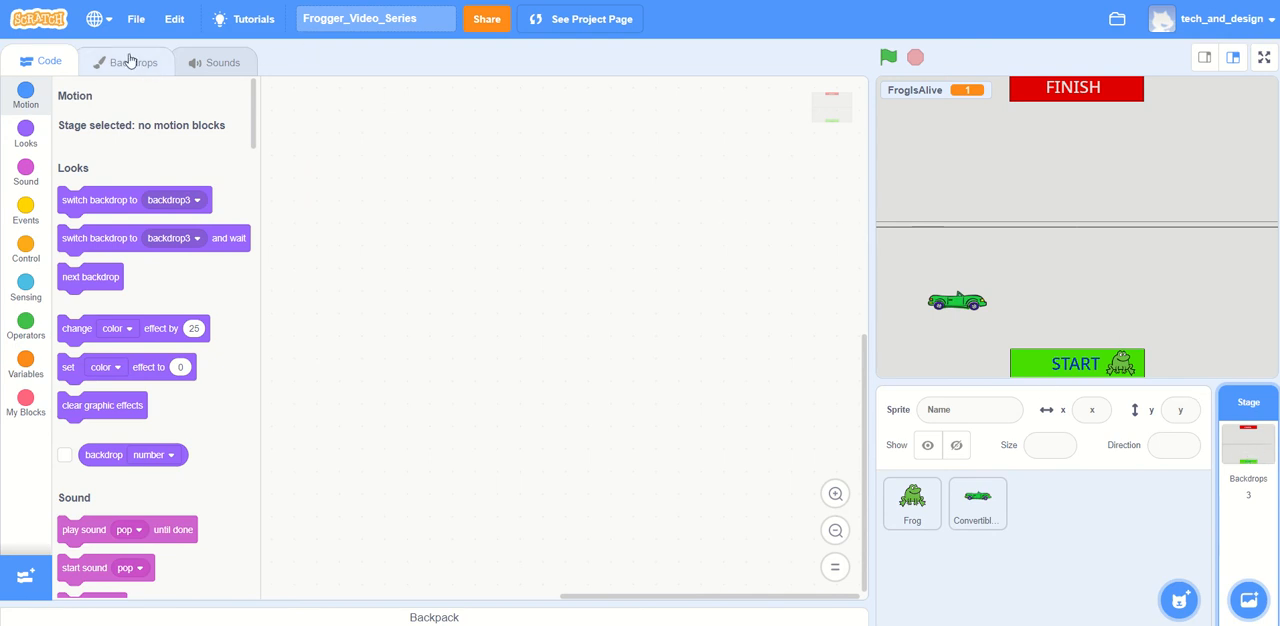
left_click(126, 62)
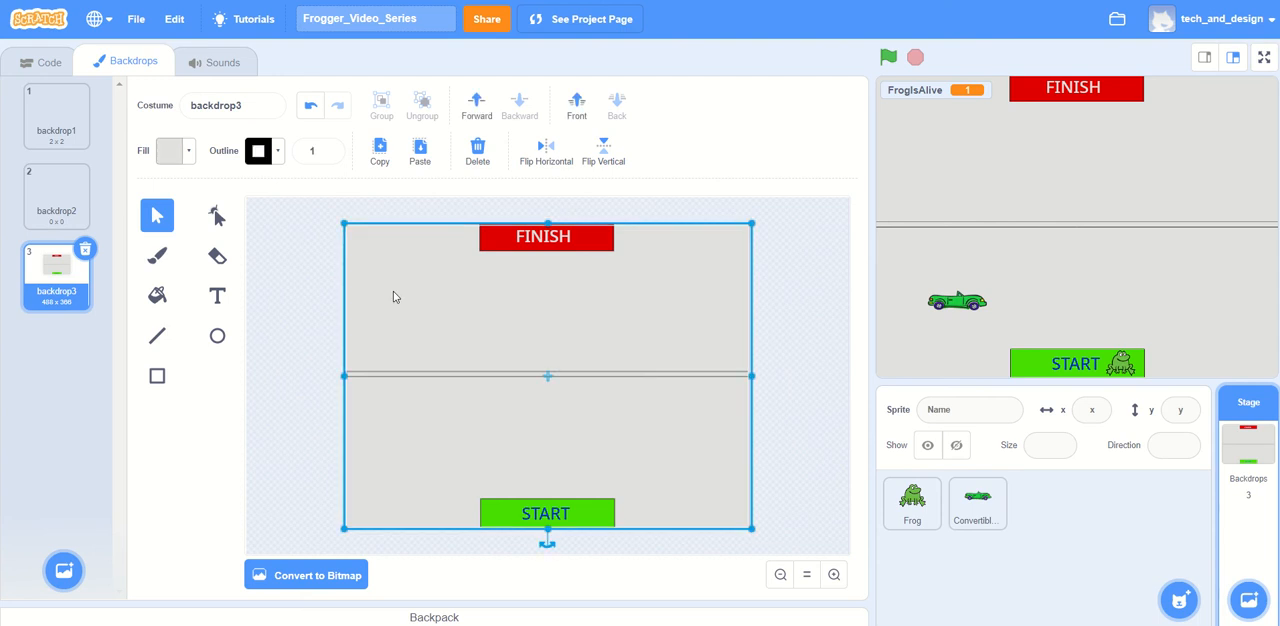
mouse_move(425, 339)
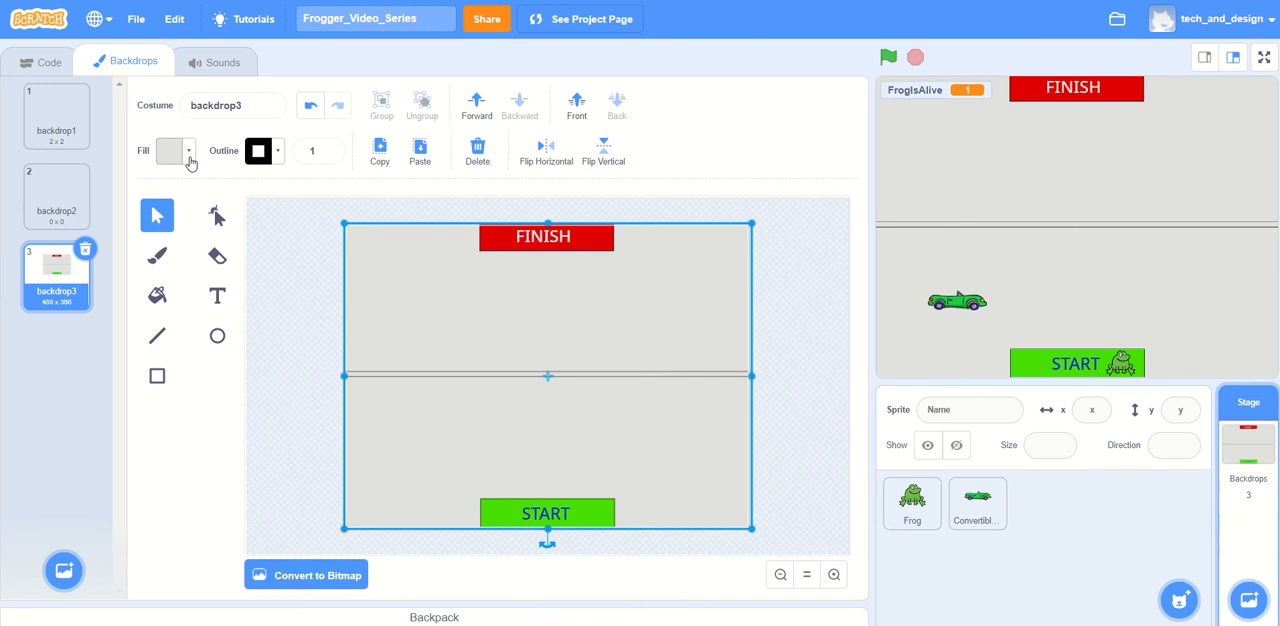
- Lower the road rectangle's fill brightness to a darker gray
left_click(169, 150)
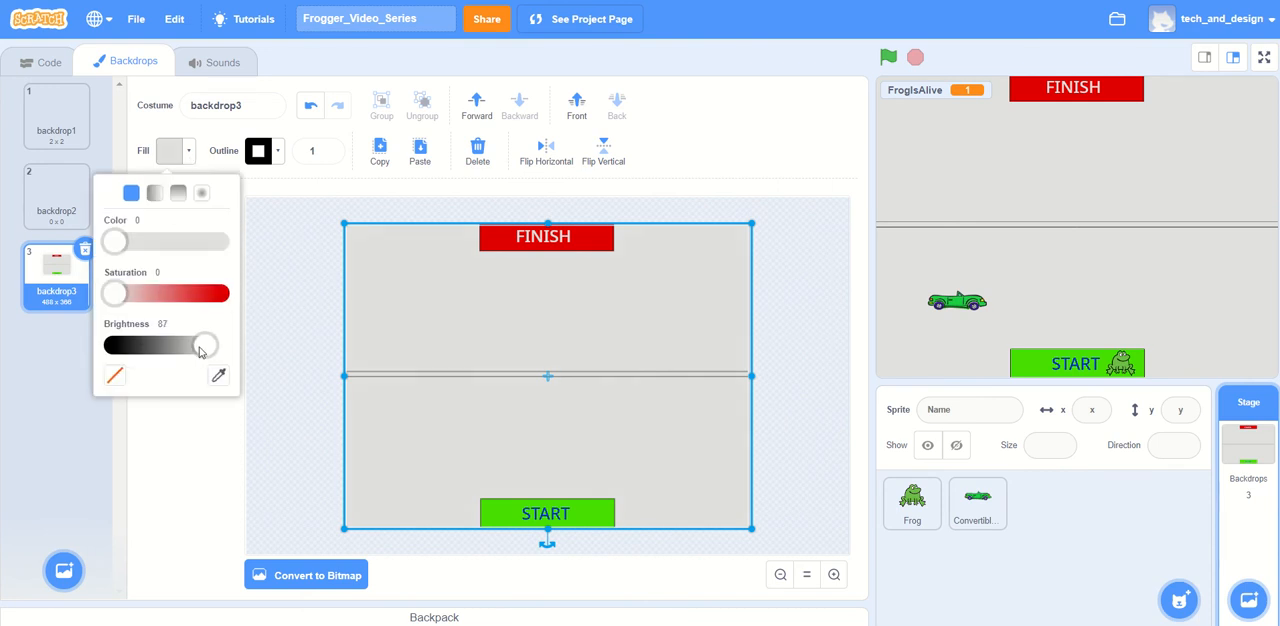
left_click_drag(204, 345, 188, 345)
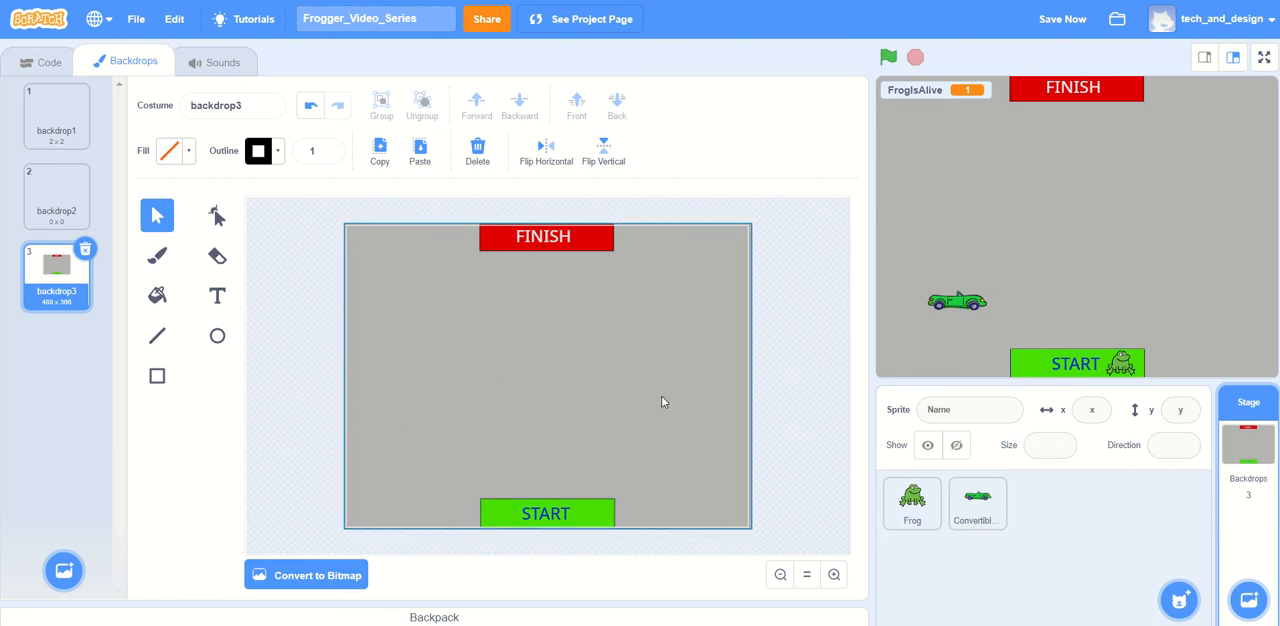
- Draw a green rectangle and stretch it across the full road width as a median
left_click(546, 513)
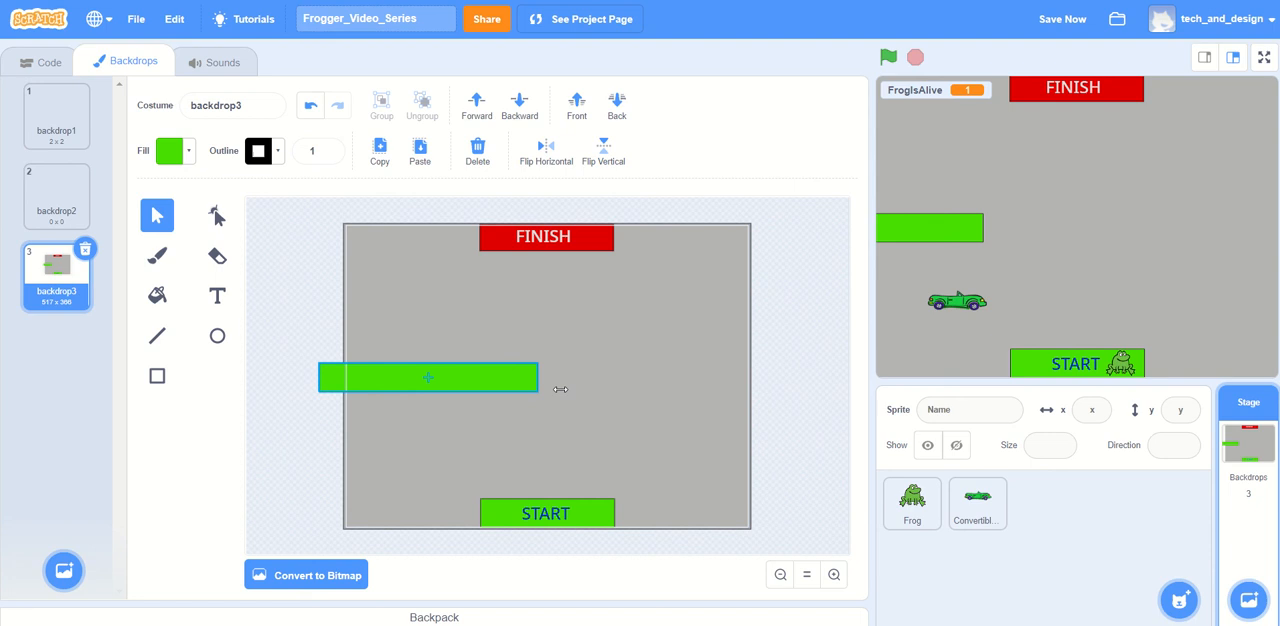
left_click_drag(537, 377, 797, 377)
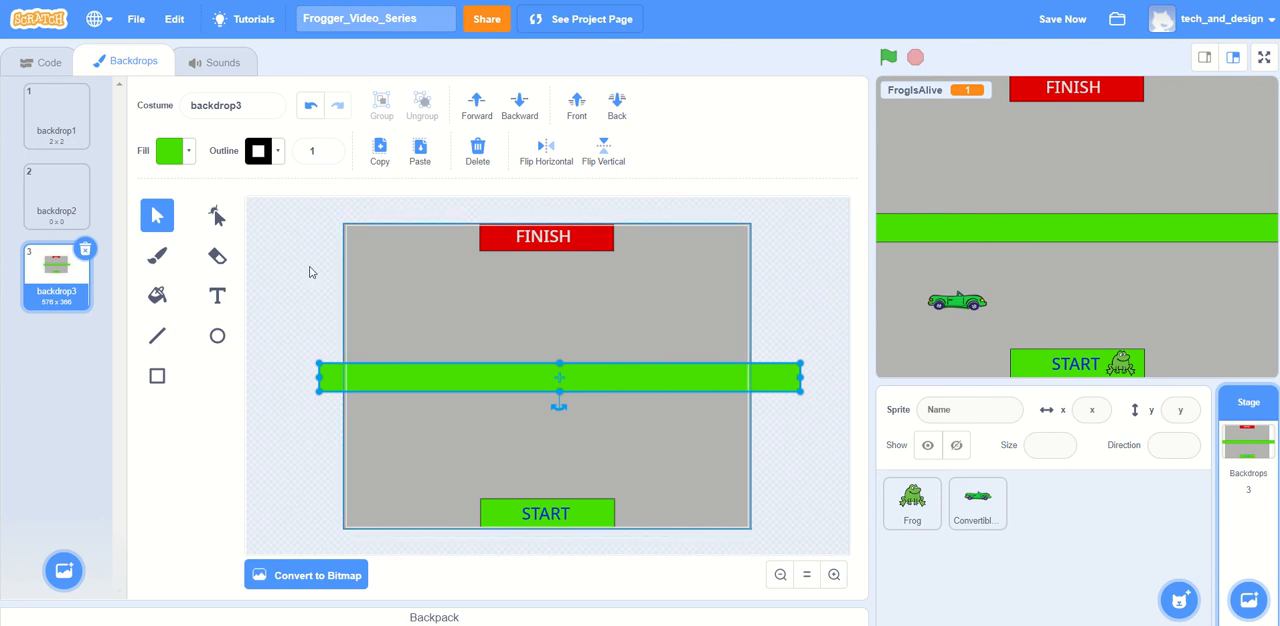
mouse_move(157, 336)
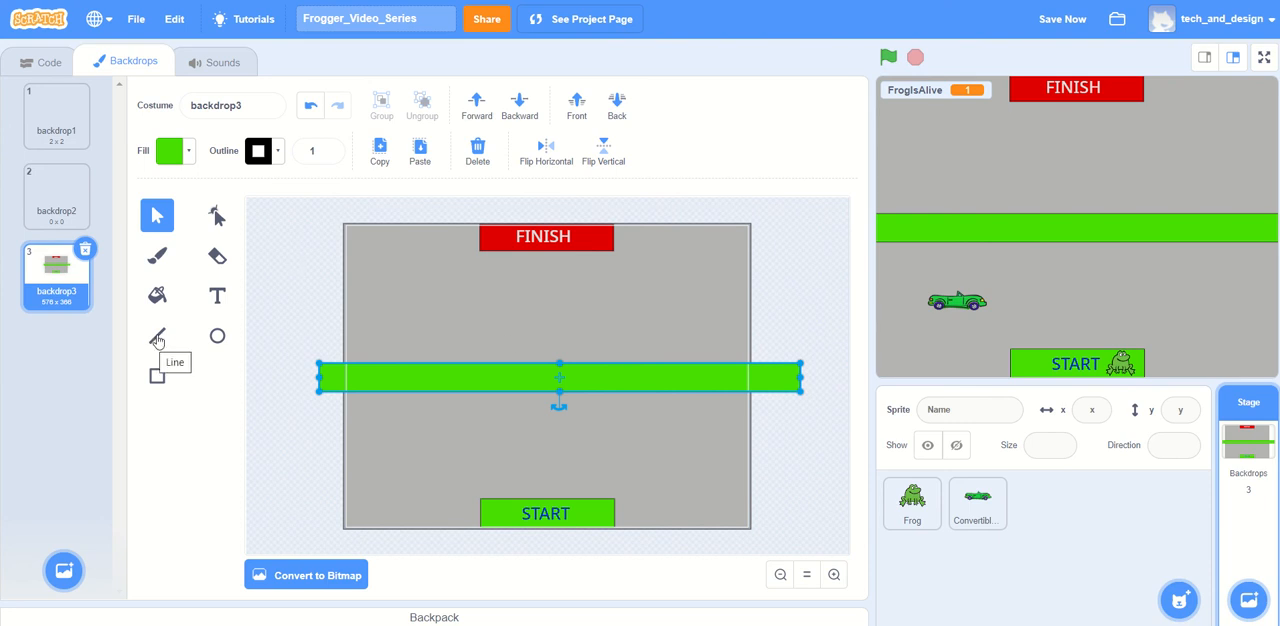
- Draw a white line of width 10 across the top of the road below FINISH
left_click(157, 337)
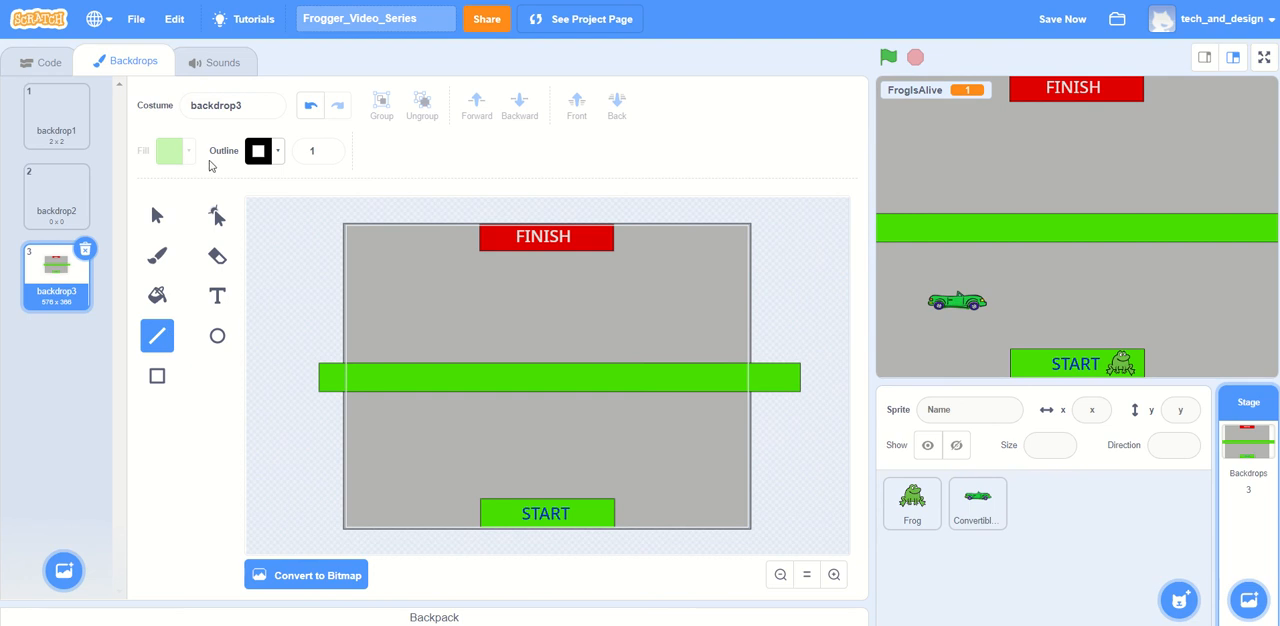
mouse_move(281, 156)
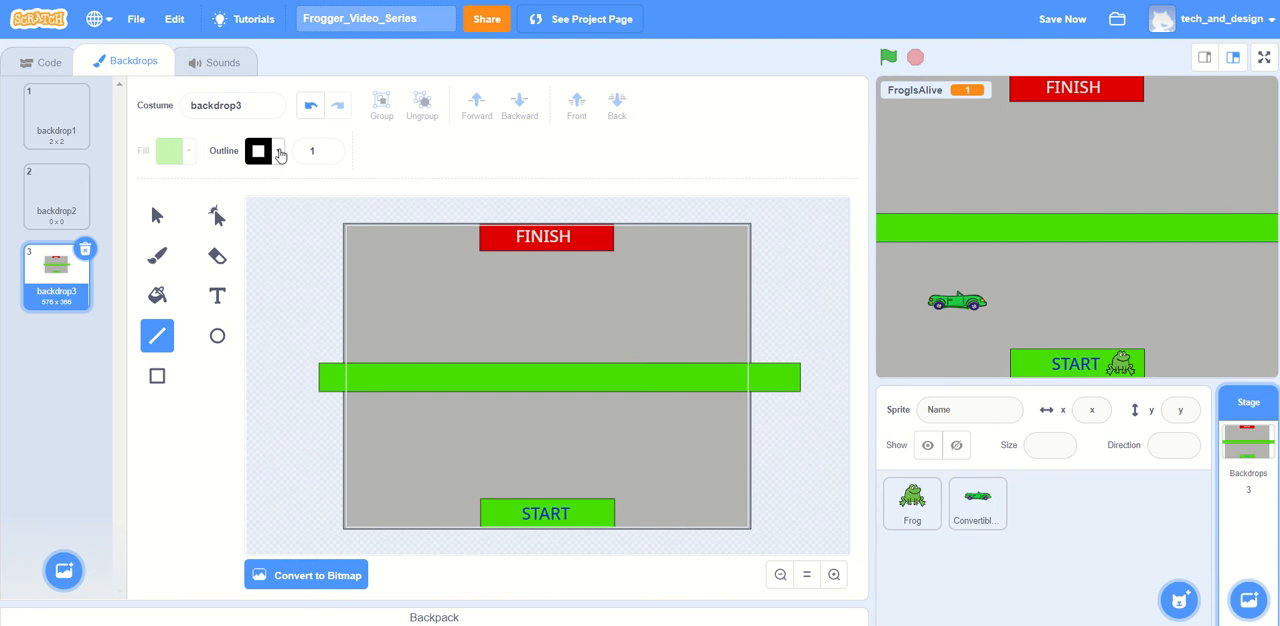
left_click(258, 150)
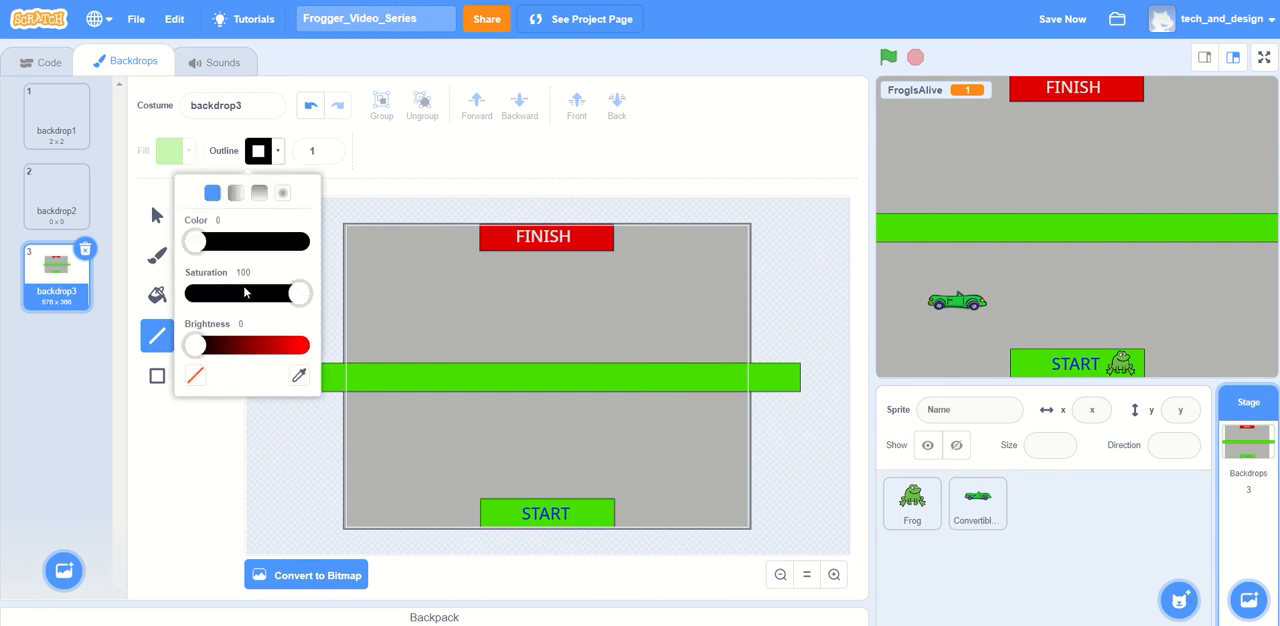
left_click_drag(195, 345, 290, 345)
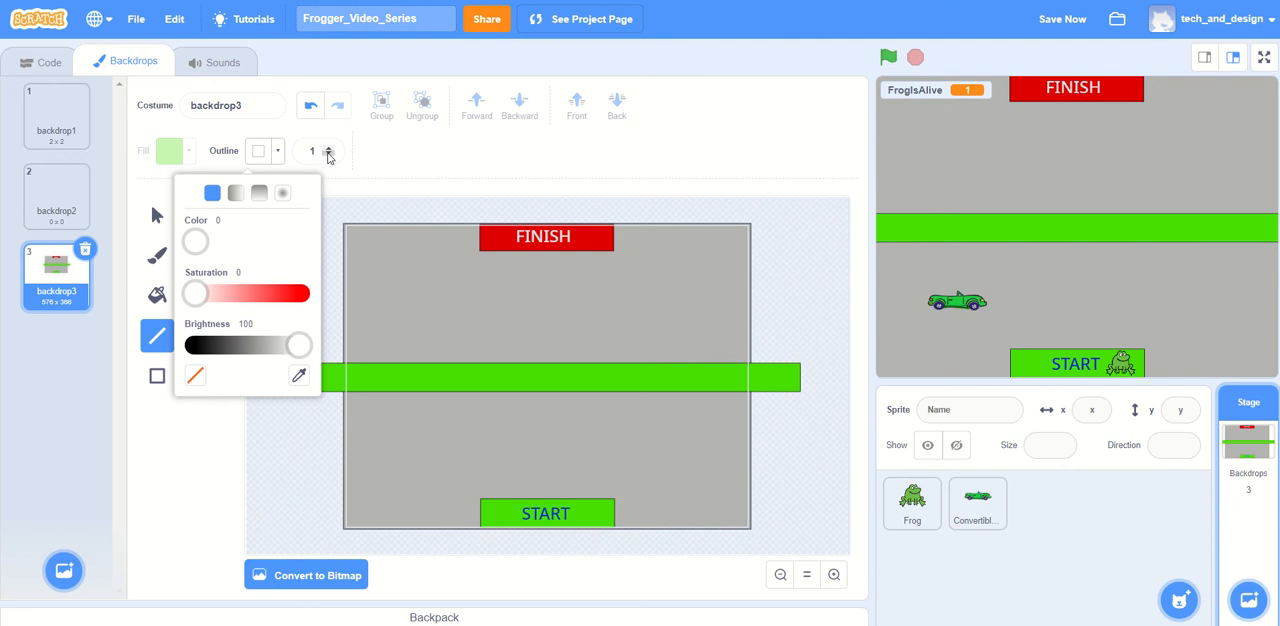
left_click(311, 150)
type("0")
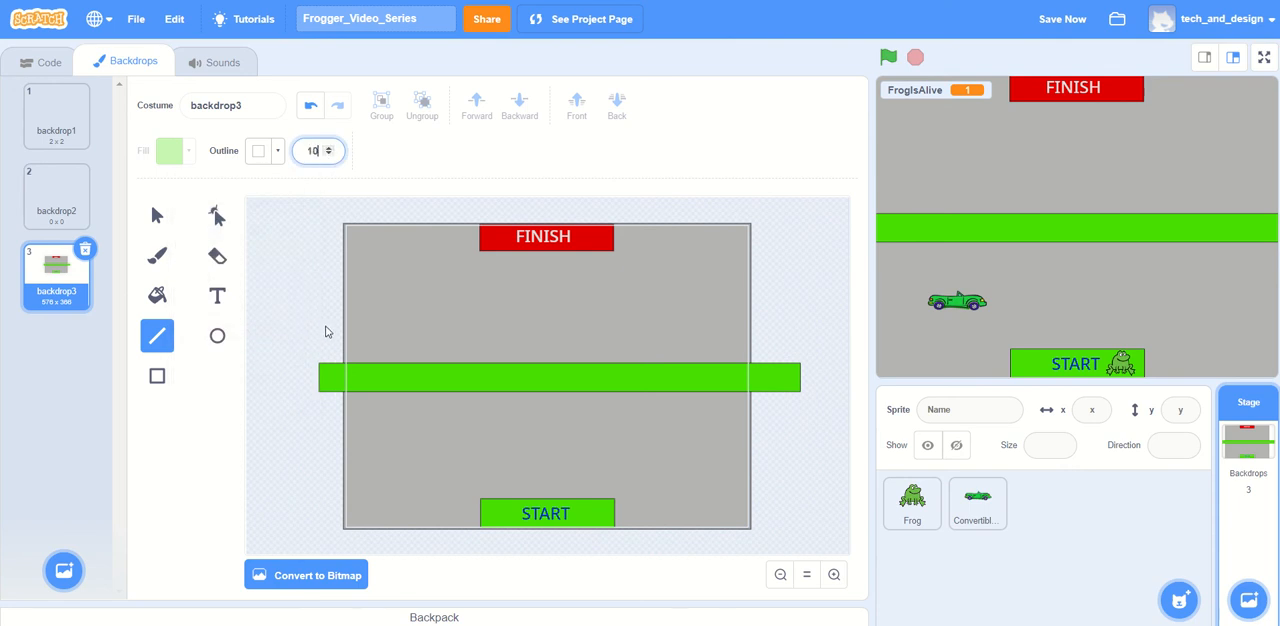
mouse_move(323, 257)
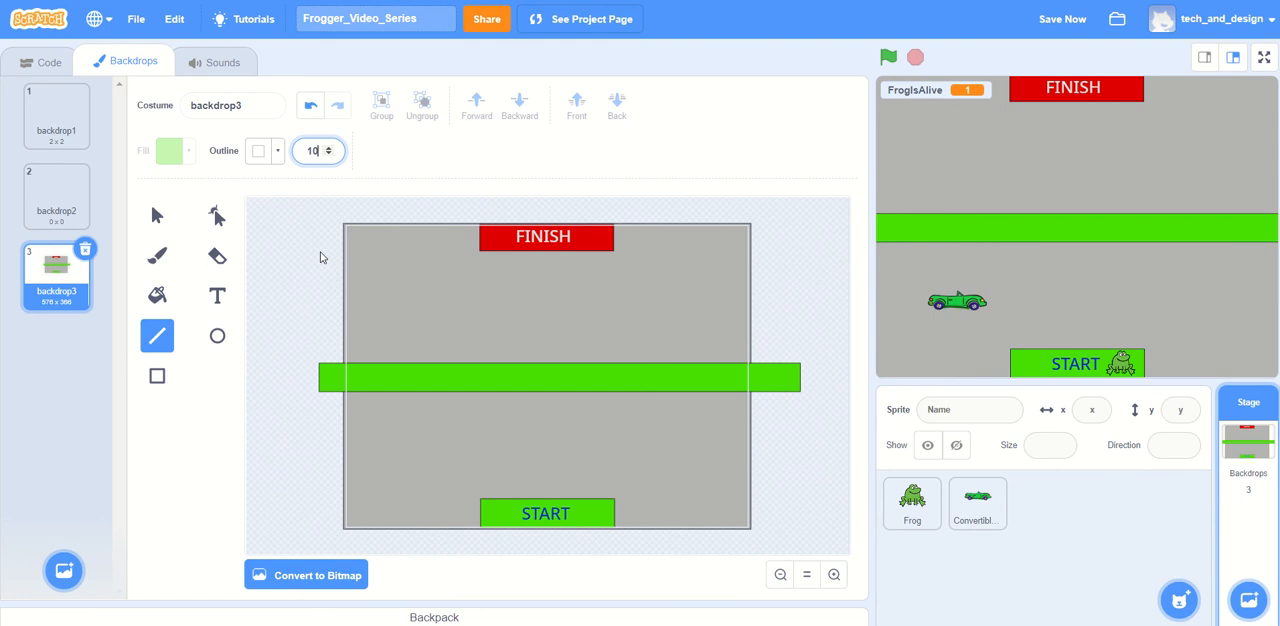
left_click_drag(320, 253, 463, 253)
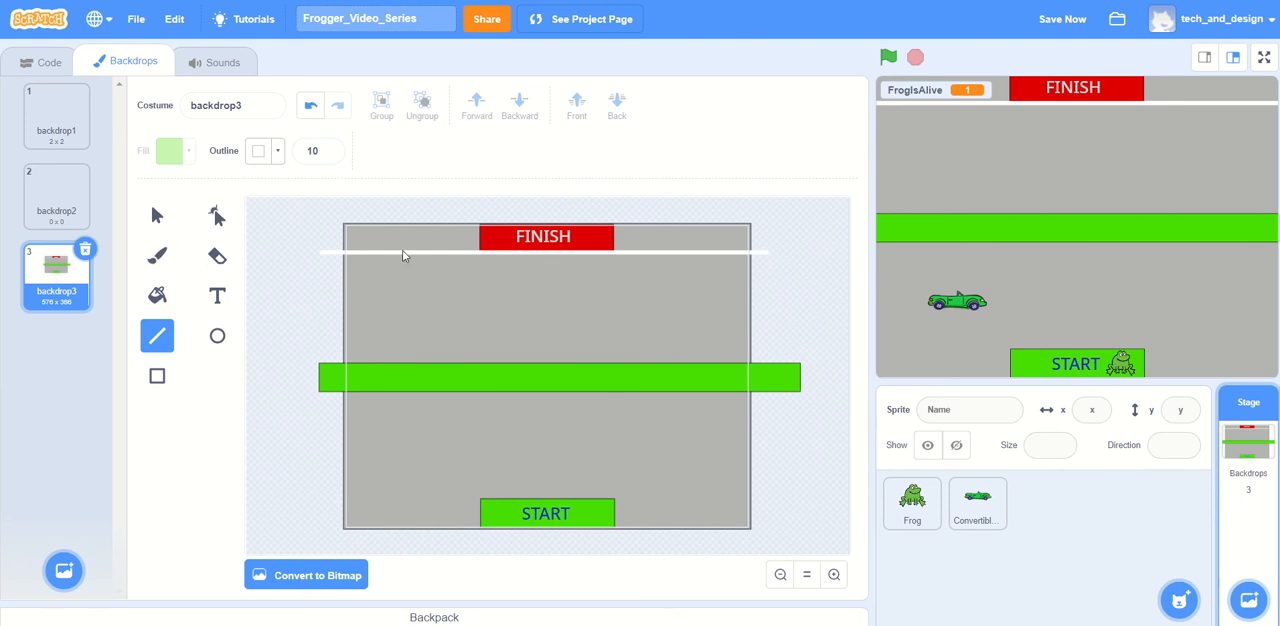
mouse_move(335, 263)
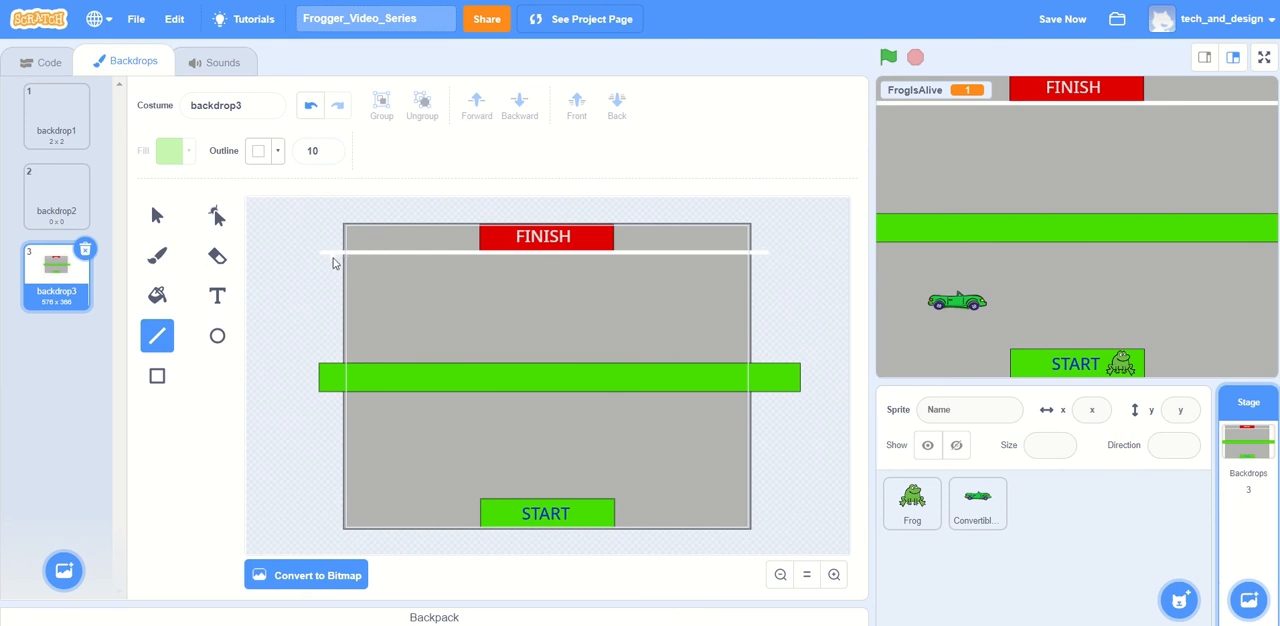
mouse_move(155, 217)
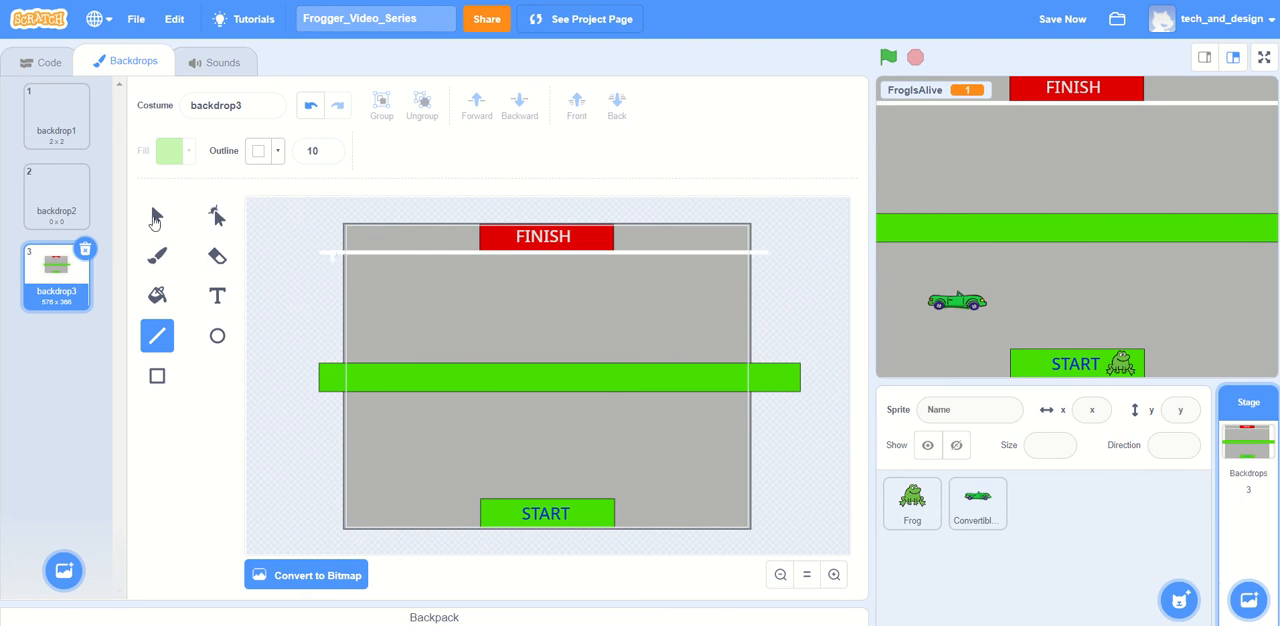
- Select the top white line and copy it to make more lane lines
left_click(157, 216)
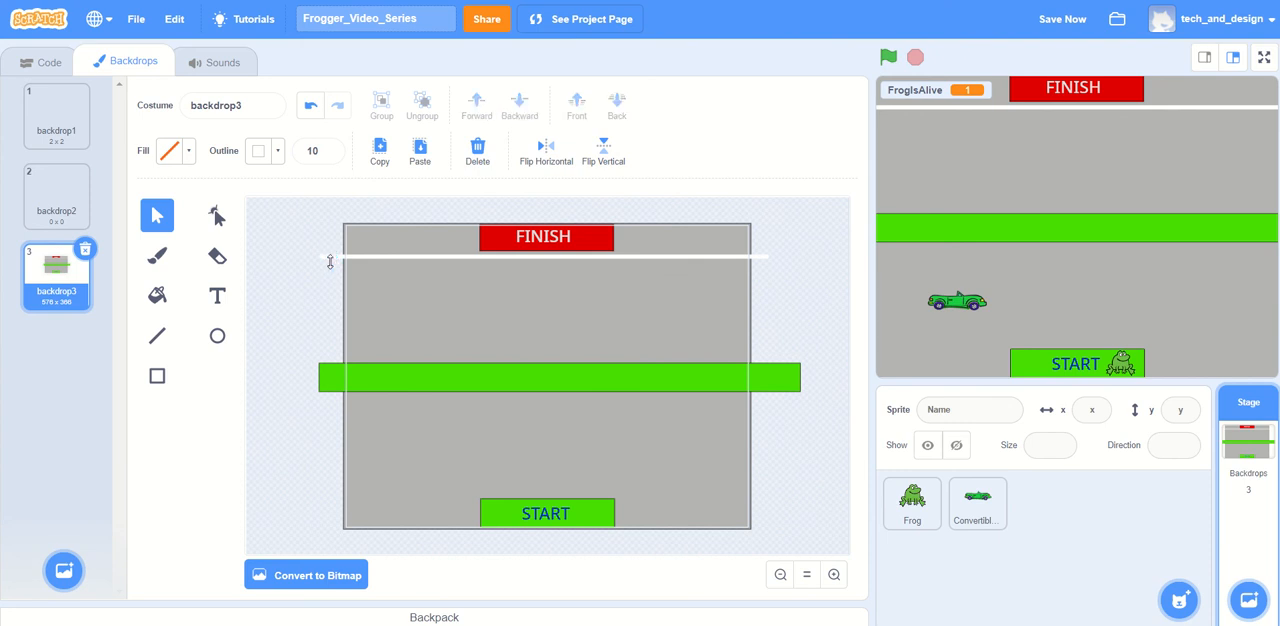
mouse_move(268, 335)
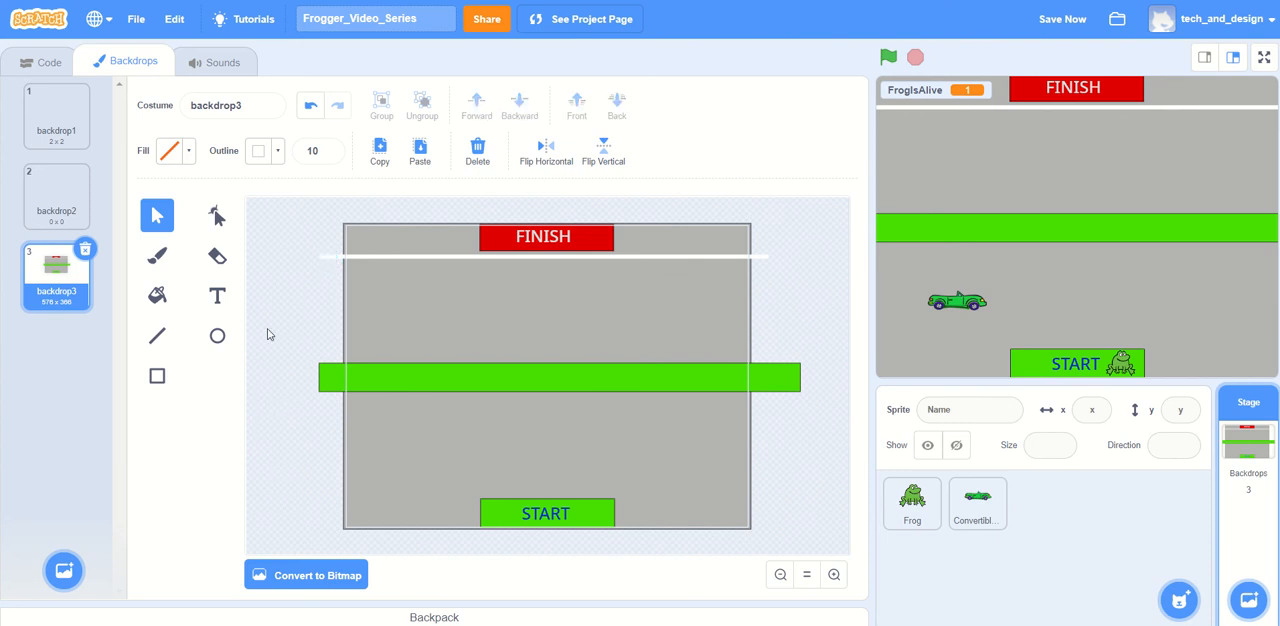
mouse_move(282, 221)
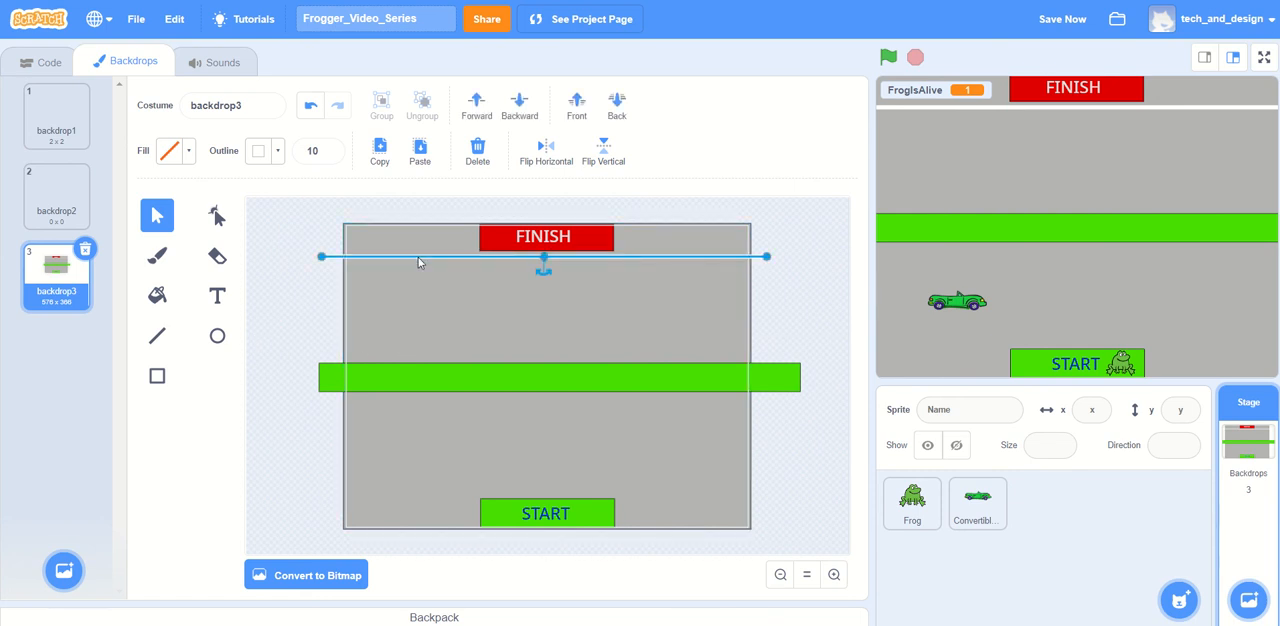
right_click(419, 261)
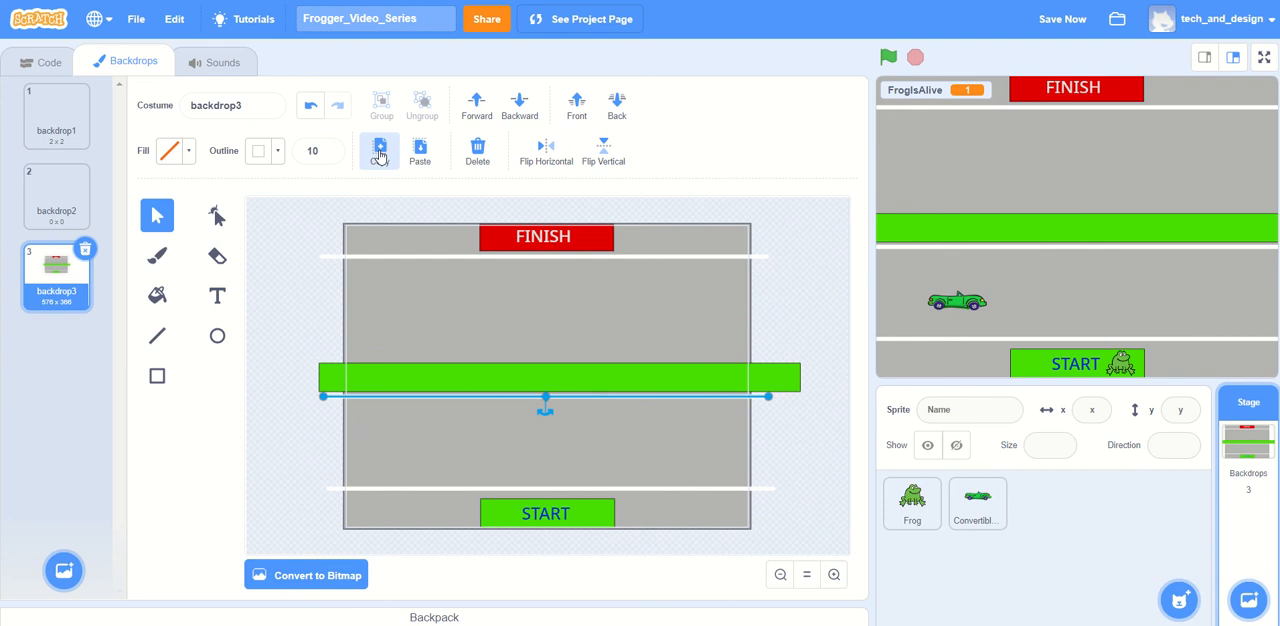
left_click(379, 146)
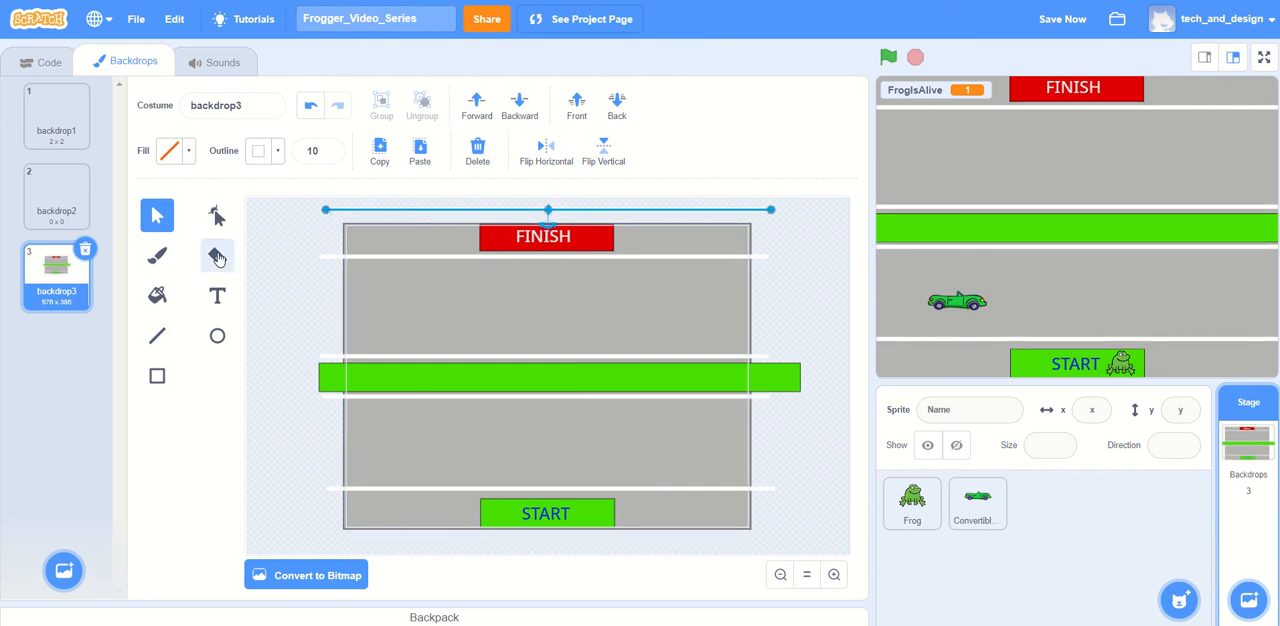
- Switch to the Eraser tool to cut gaps into the spare white line
left_click(217, 255)
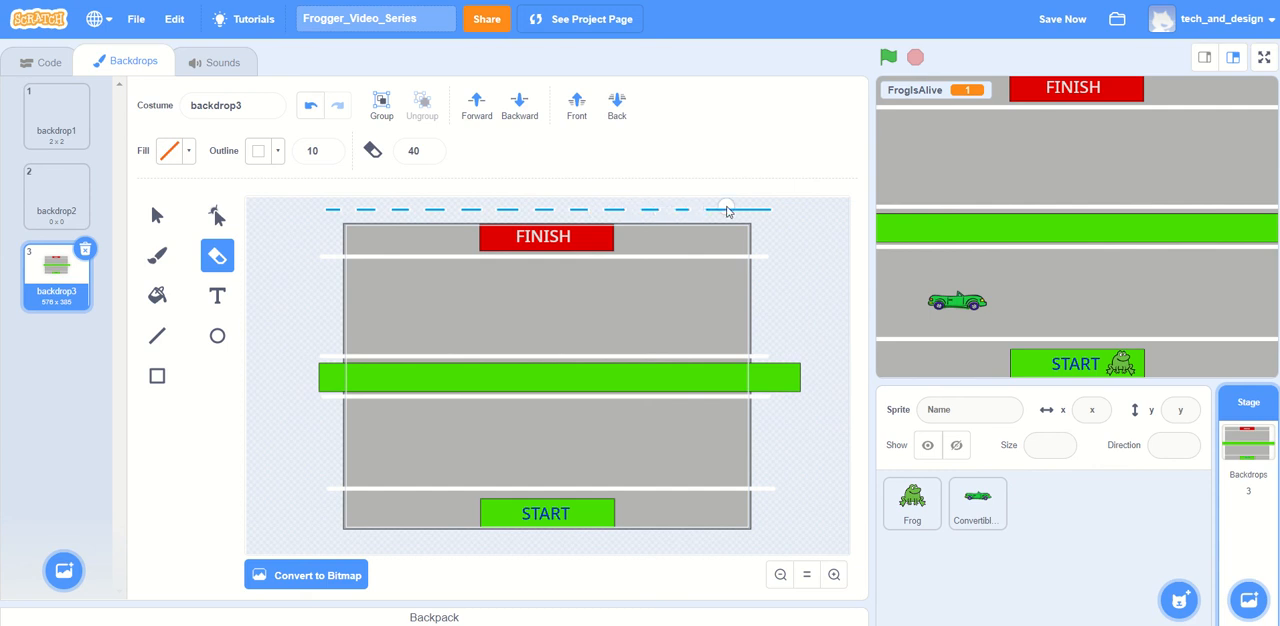
mouse_move(760, 215)
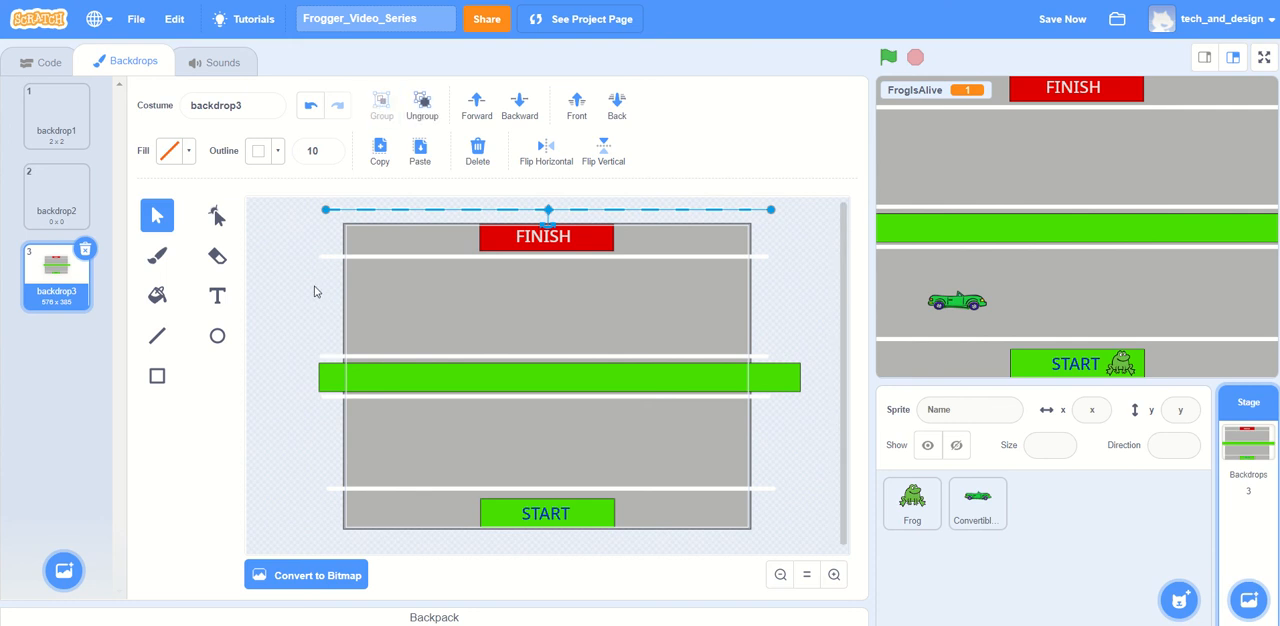
mouse_move(278, 235)
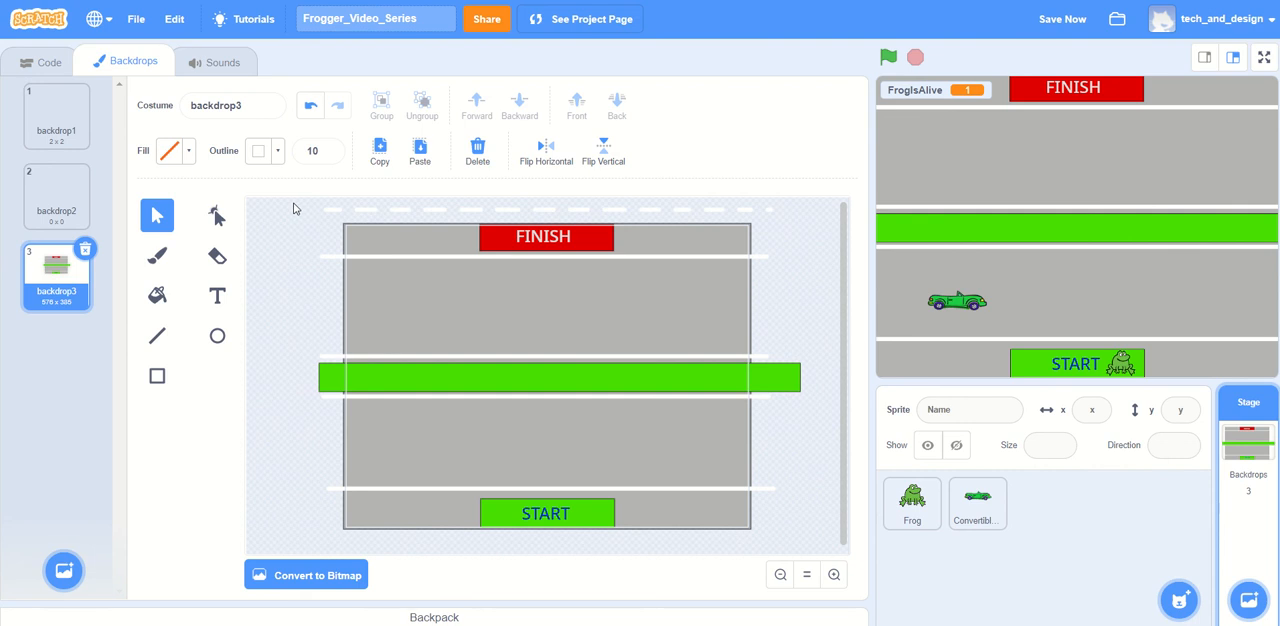
mouse_move(267, 217)
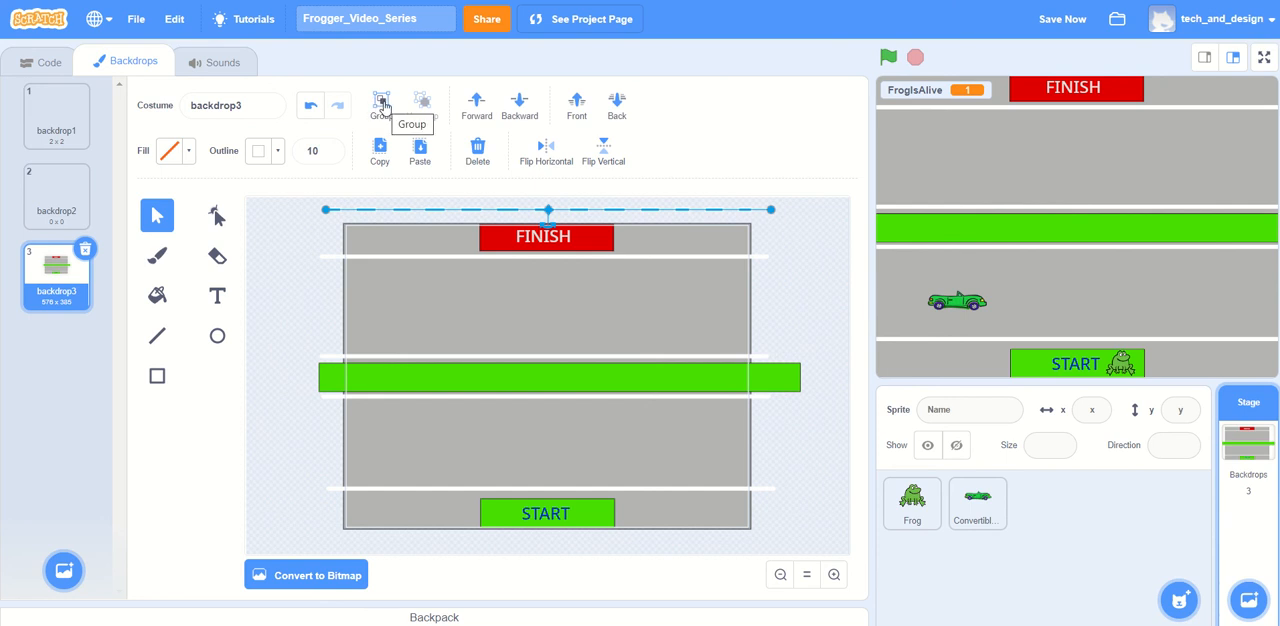
- Group the dashes and place dashed center lines in the upper and lower lanes
left_click(381, 105)
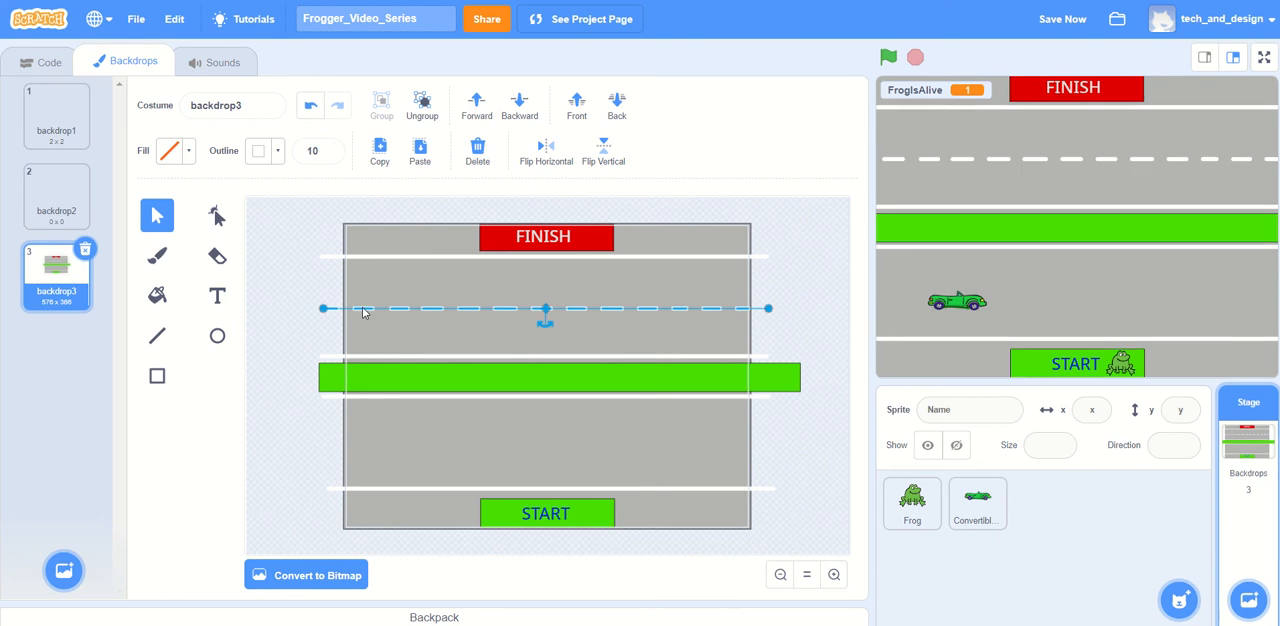
mouse_move(419, 152)
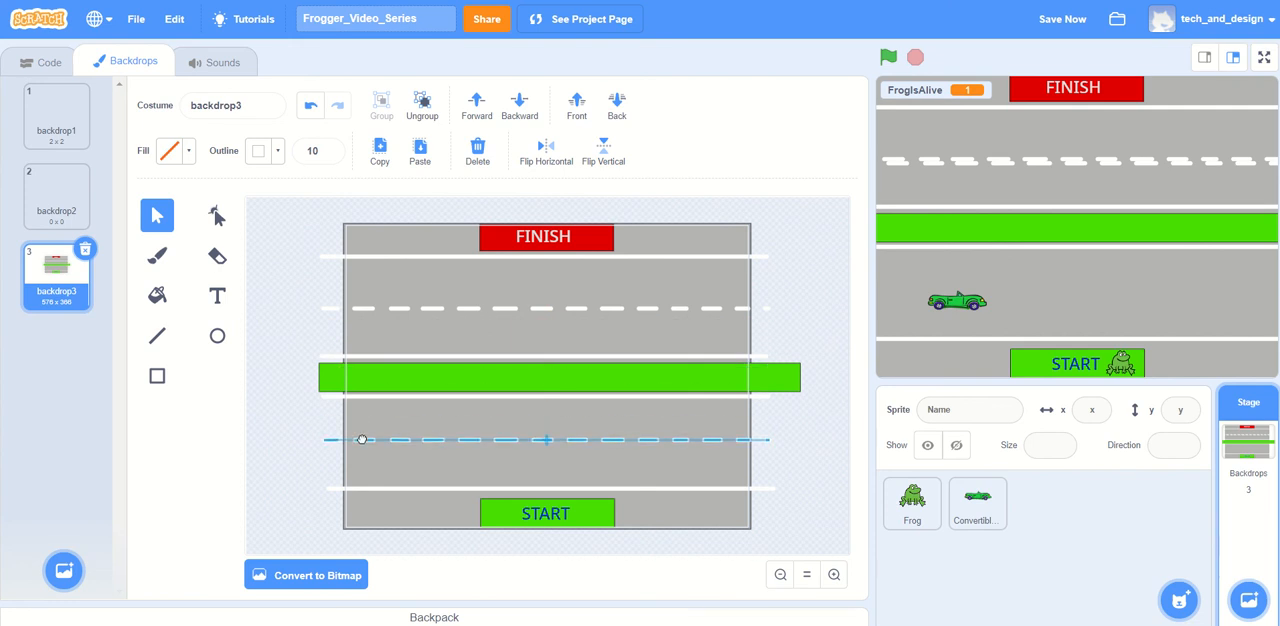
left_click(546, 440)
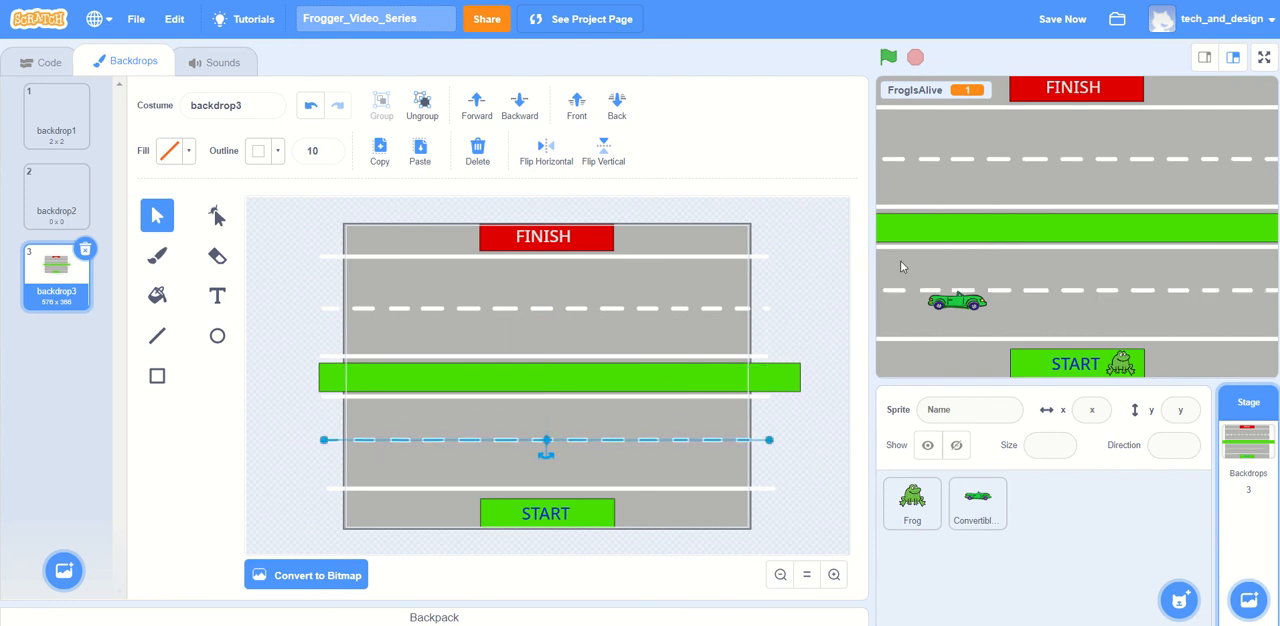